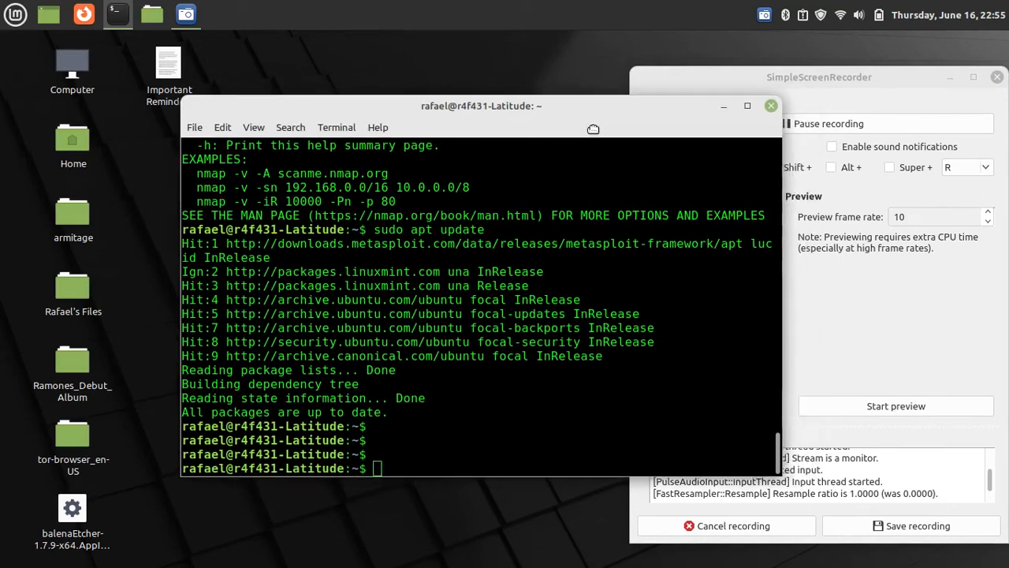
- Move the terminal window left and add a new panel from the top panel's menu
{"action": "left_click_drag", "start_coordinate": [481, 105], "coordinate": [366, 114]}
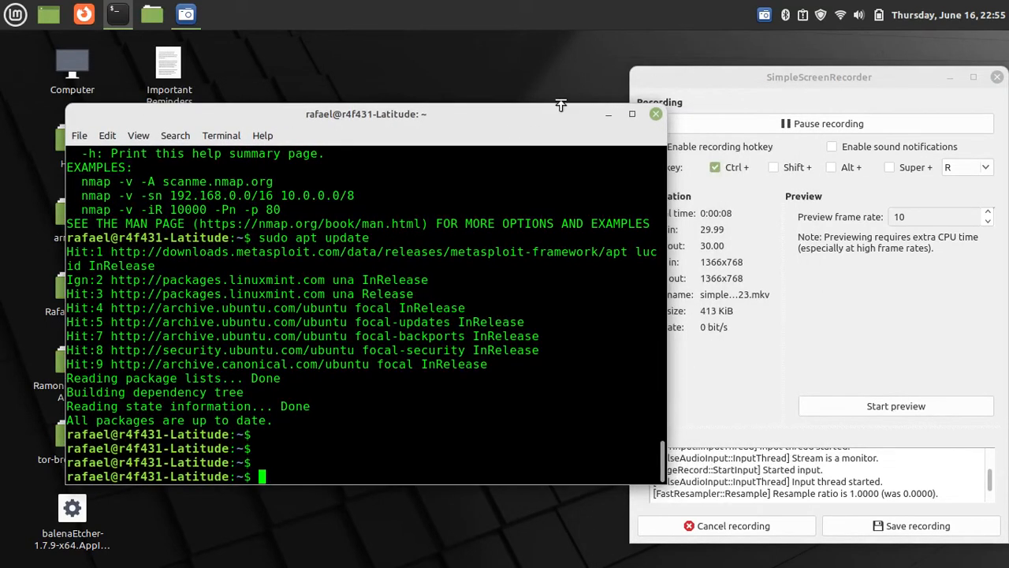
{"action": "right_click", "coordinate": [481, 14]}
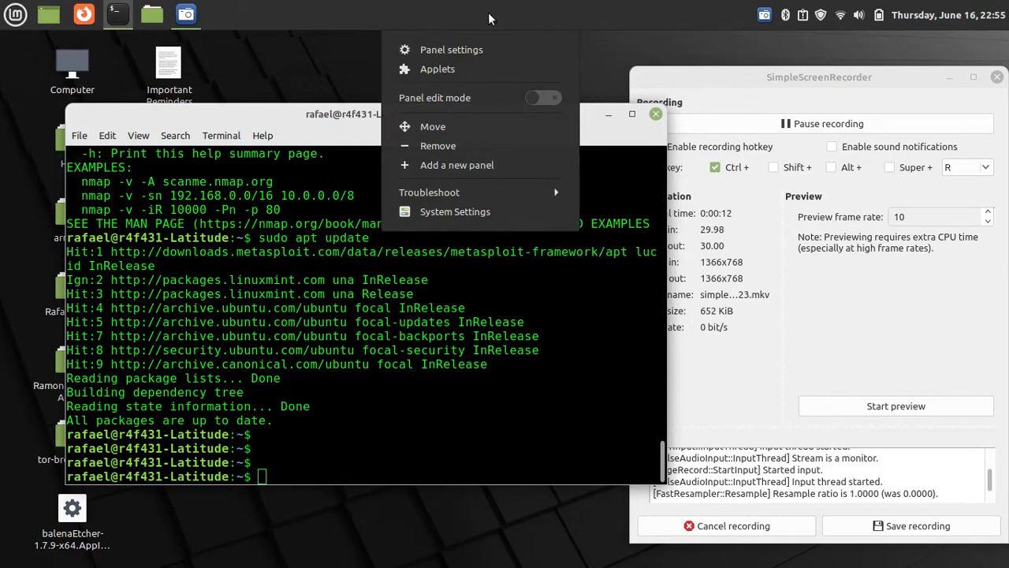
{"action": "mouse_move", "coordinate": [480, 165]}
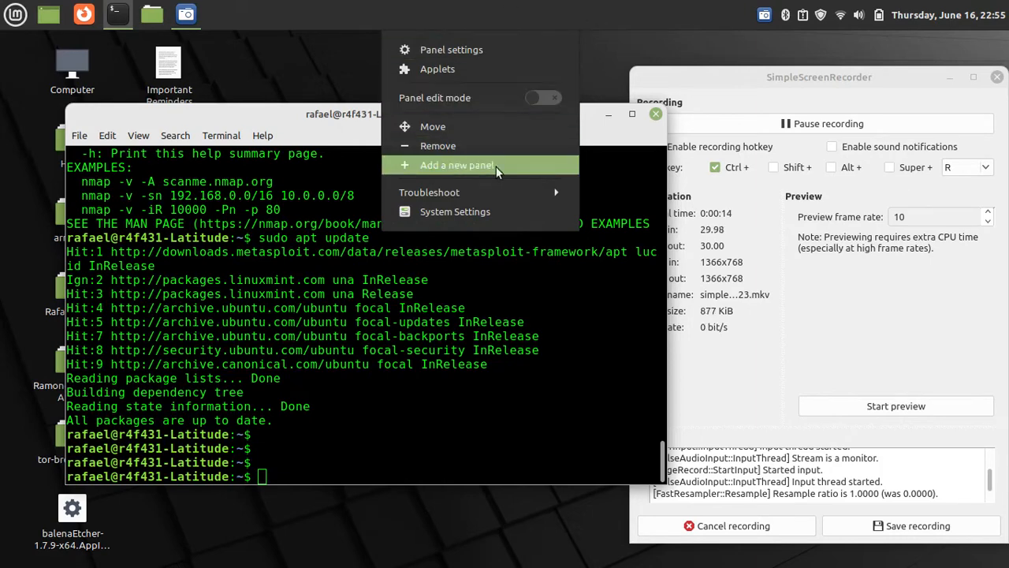
{"action": "left_click", "coordinate": [457, 165]}
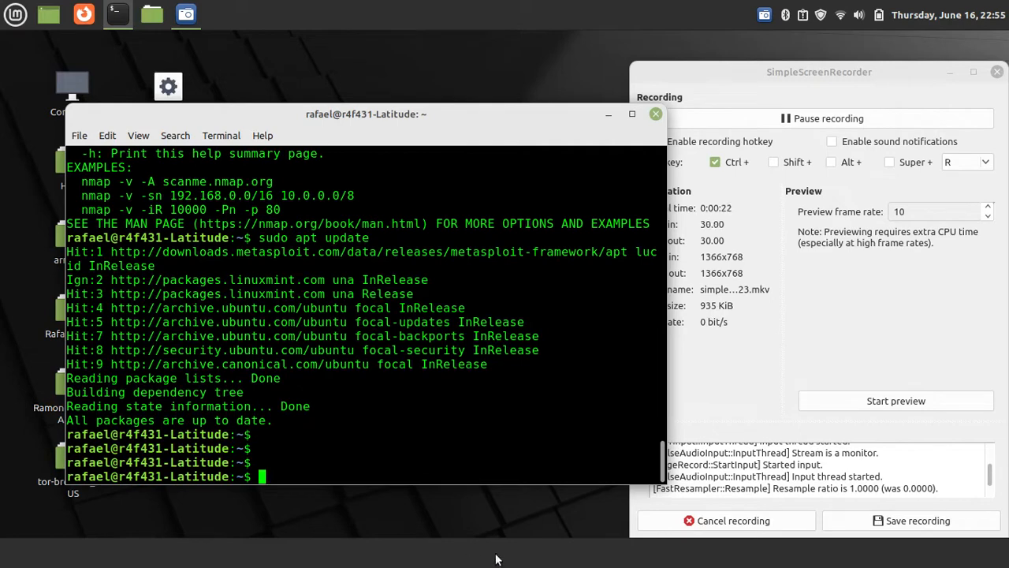
{"action": "mouse_move", "coordinate": [603, 560]}
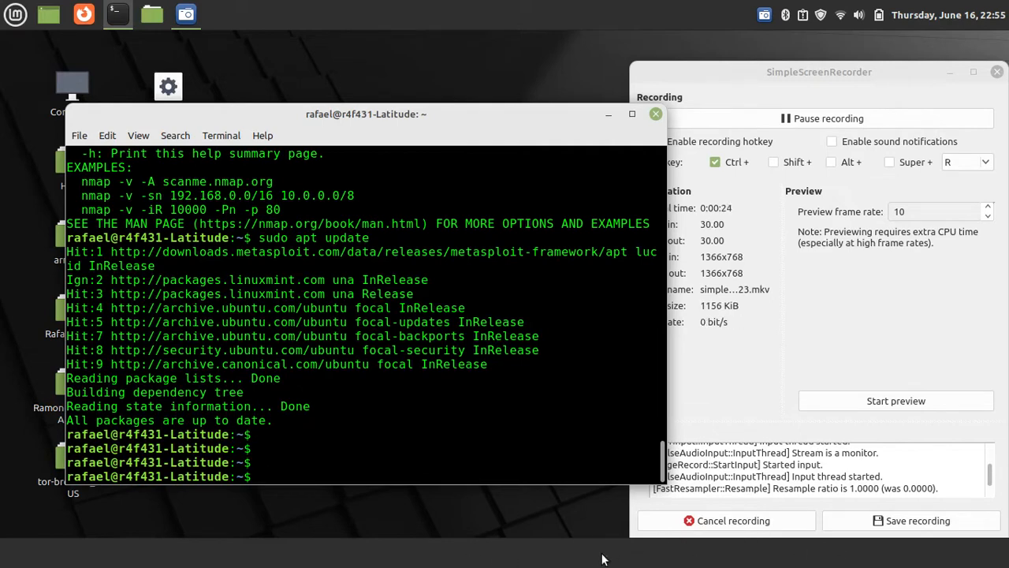
{"action": "mouse_move", "coordinate": [361, 552]}
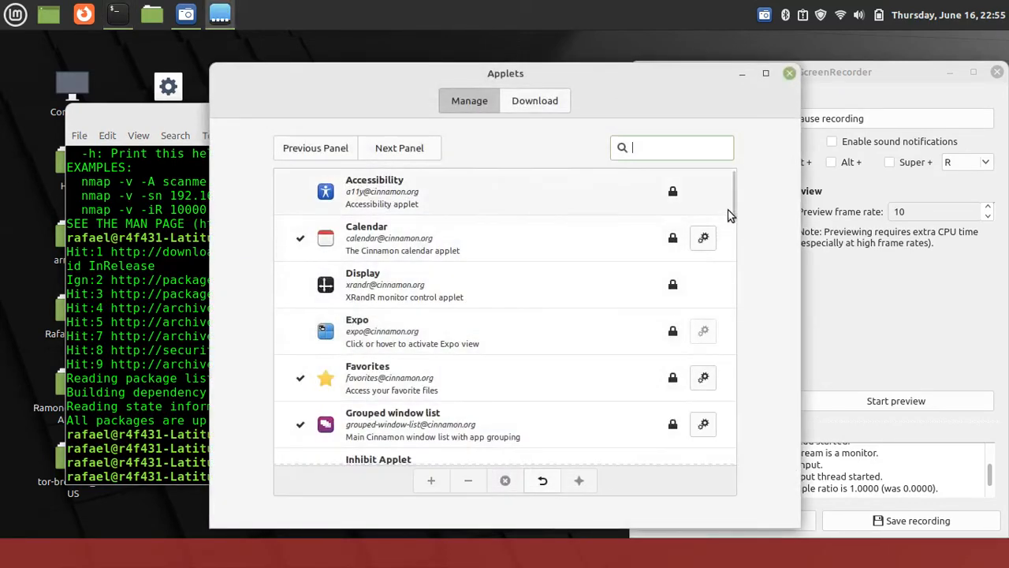
- Scroll the Manage tab's applet list down toward 'Window list'
{"action": "scroll", "scroll_direction": "down", "scroll_amount": 3}
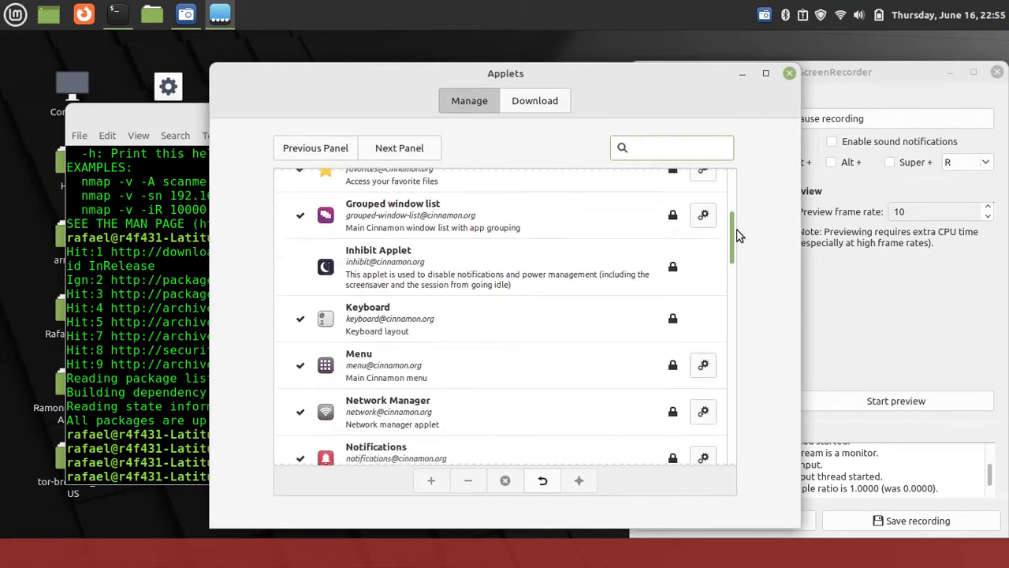
{"action": "scroll", "scroll_direction": "down", "scroll_amount": 3}
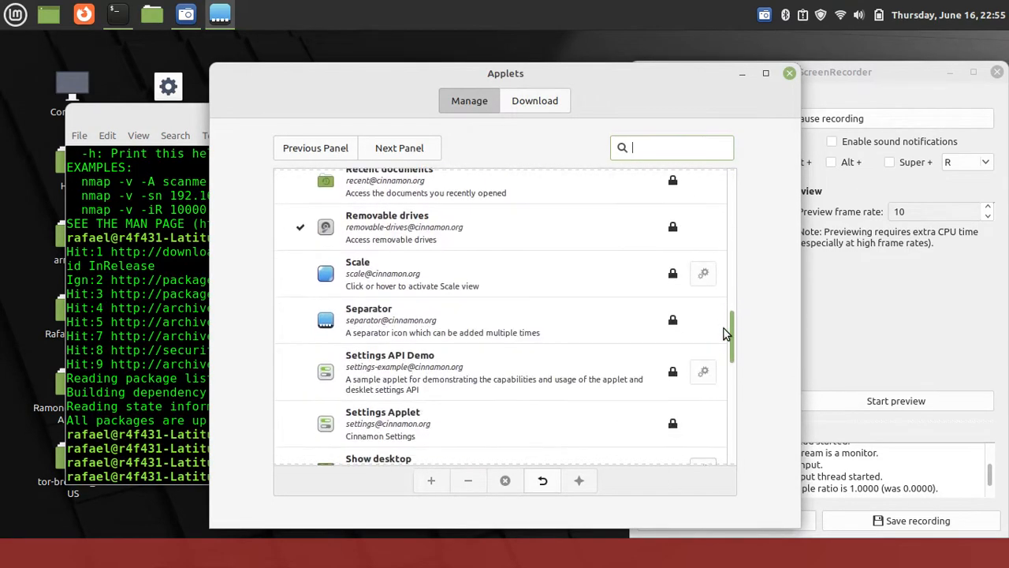
{"action": "scroll", "scroll_direction": "down", "scroll_amount": 3}
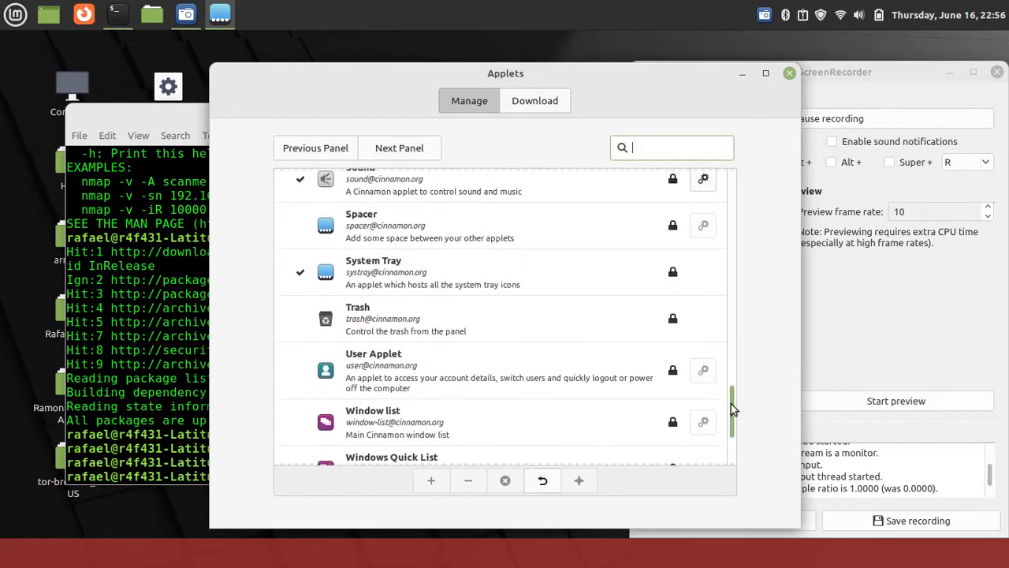
{"action": "scroll", "scroll_direction": "down", "scroll_amount": 3}
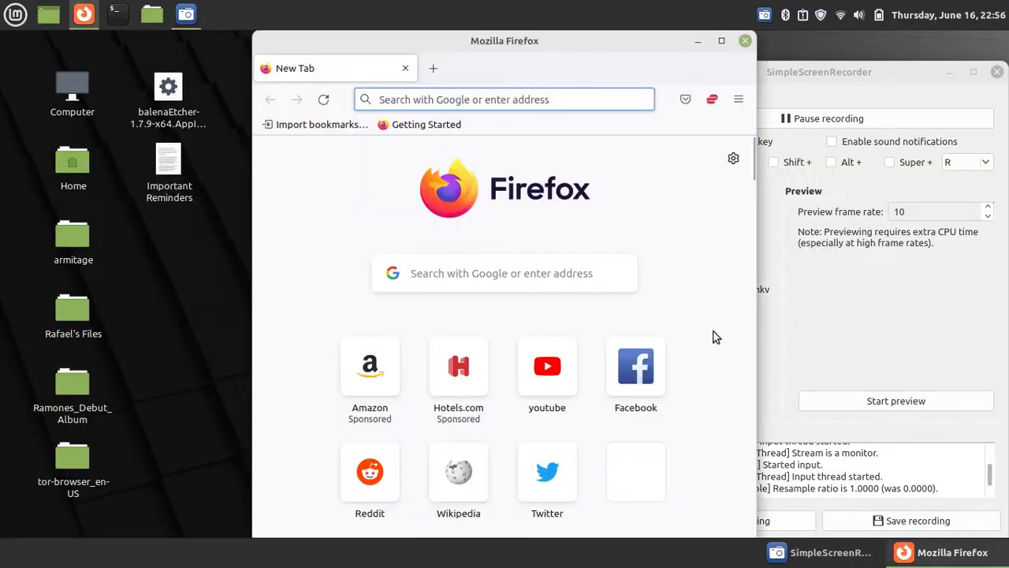
{"action": "mouse_move", "coordinate": [172, 155]}
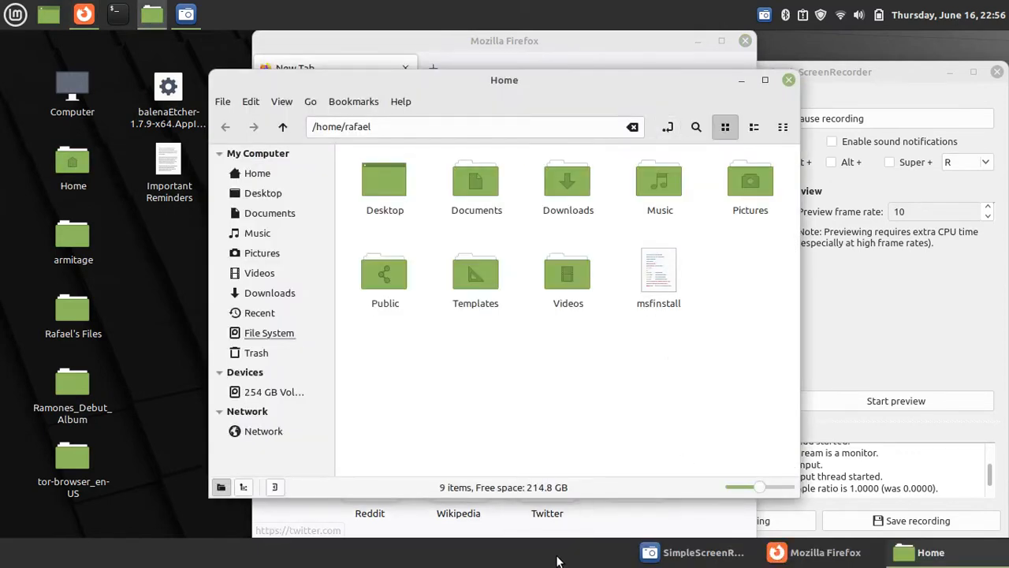
- Turn on Panel edit mode from the bottom panel, then open the window list's options
{"action": "right_click", "coordinate": [558, 552]}
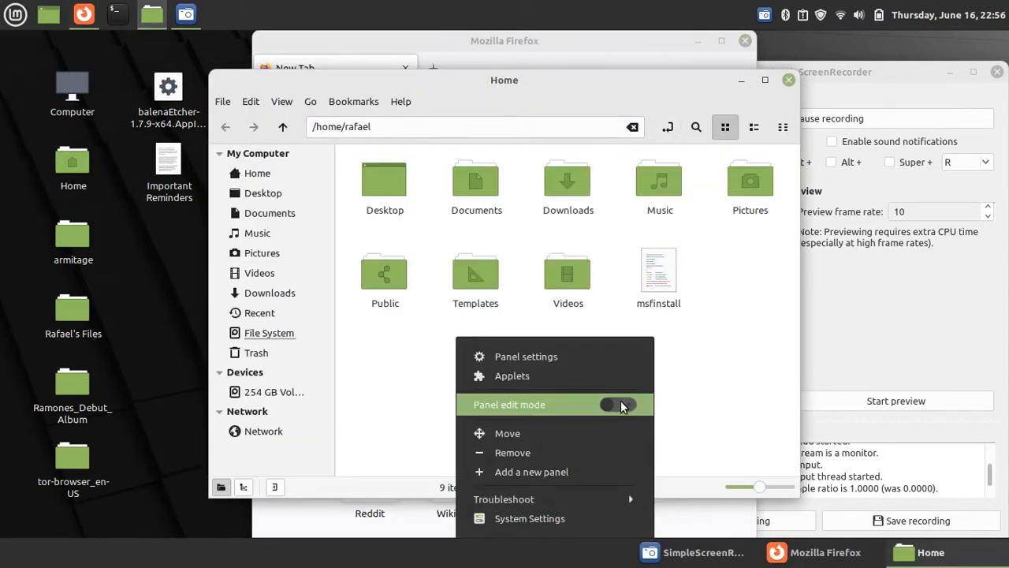
{"action": "left_click", "coordinate": [619, 405]}
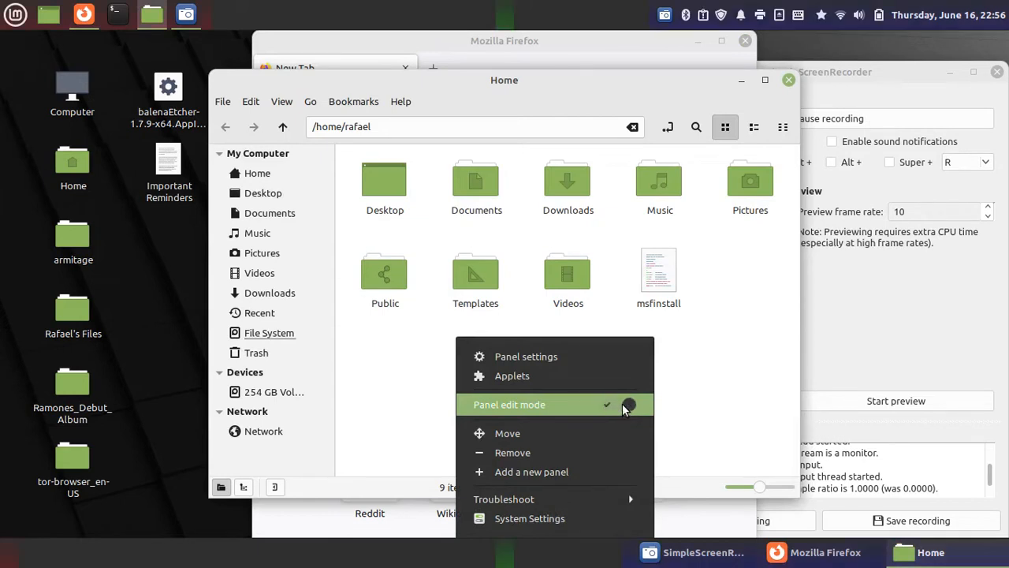
{"action": "left_click", "coordinate": [618, 404]}
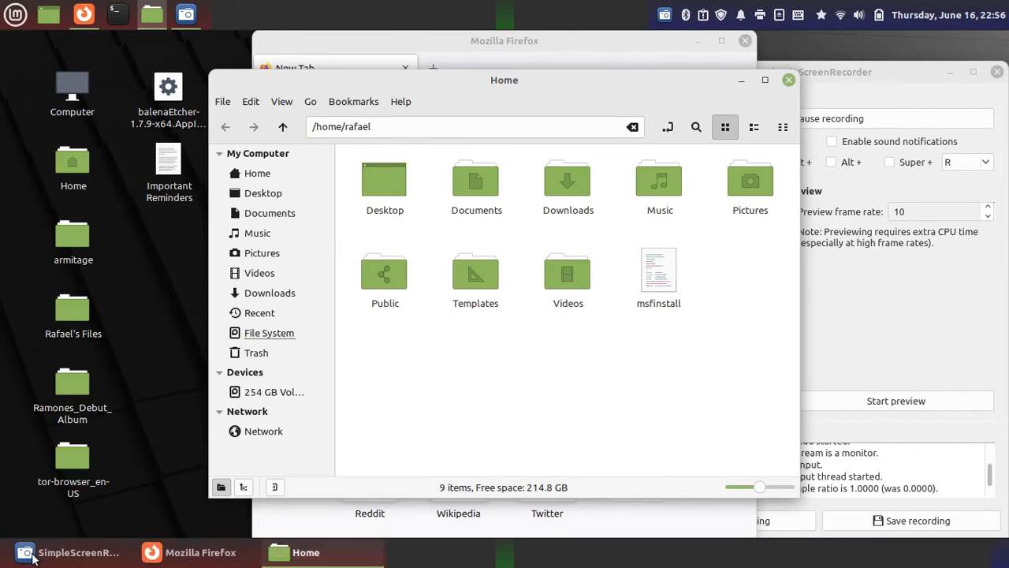
{"action": "right_click", "coordinate": [547, 552]}
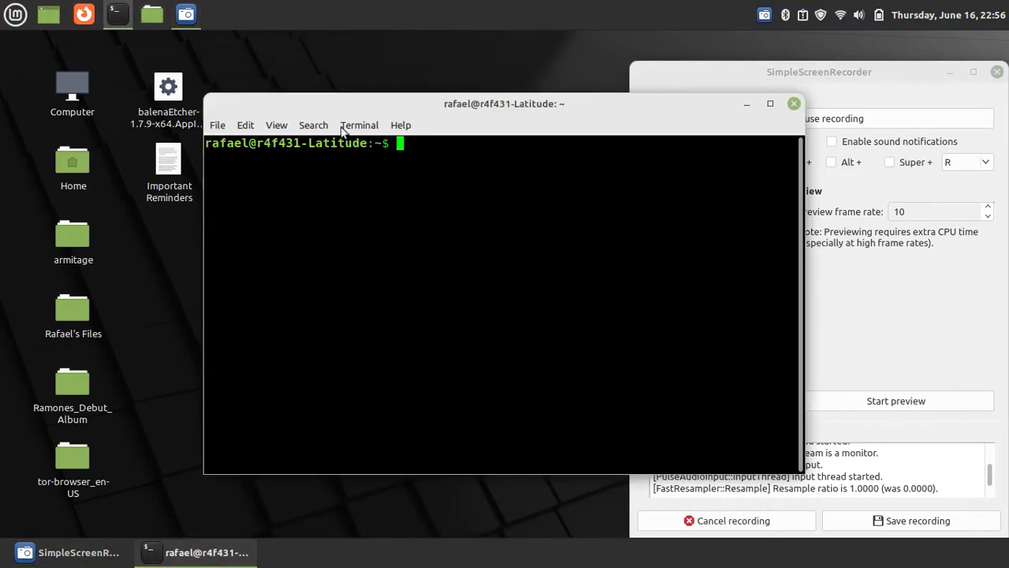
- Run pwd in the new terminal to print the home directory path
{"action": "type", "text": "pwd"}
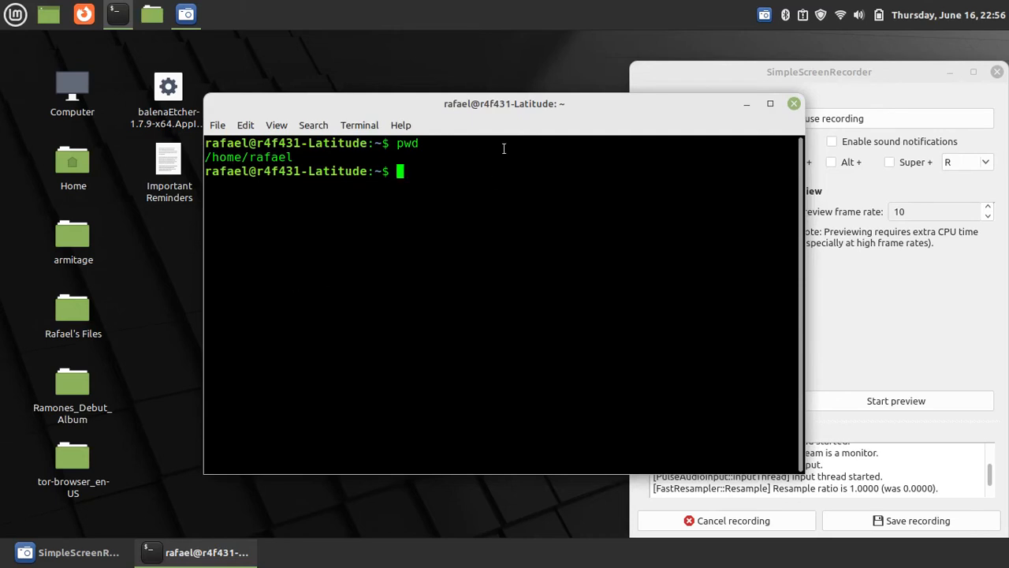